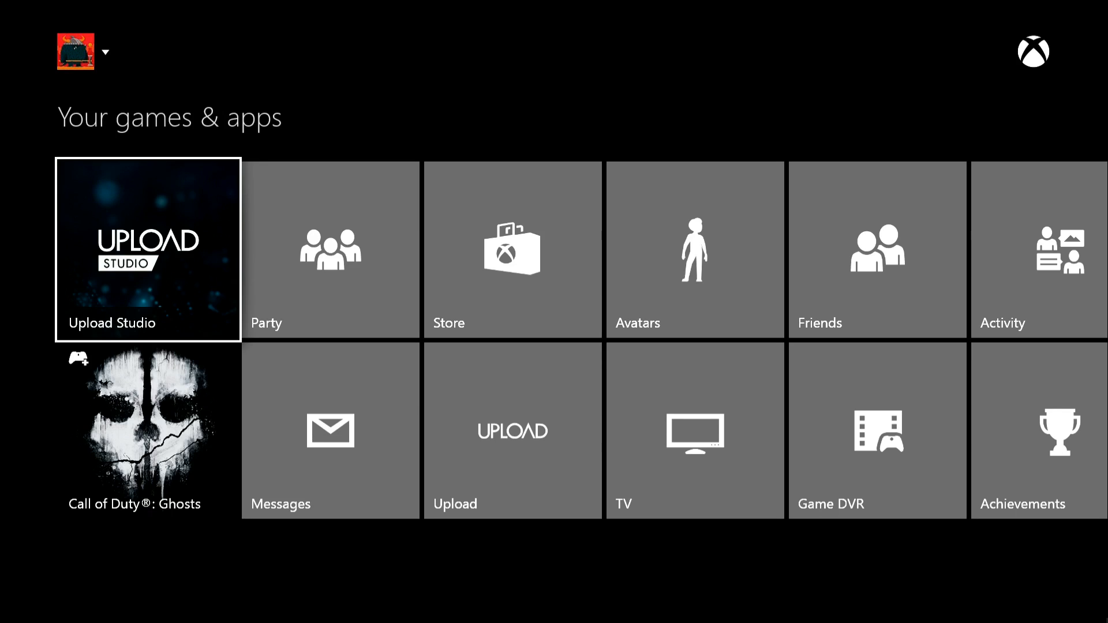
- Launch Upload Studio from the home screen and start editing a new clip
left_click(148, 250)
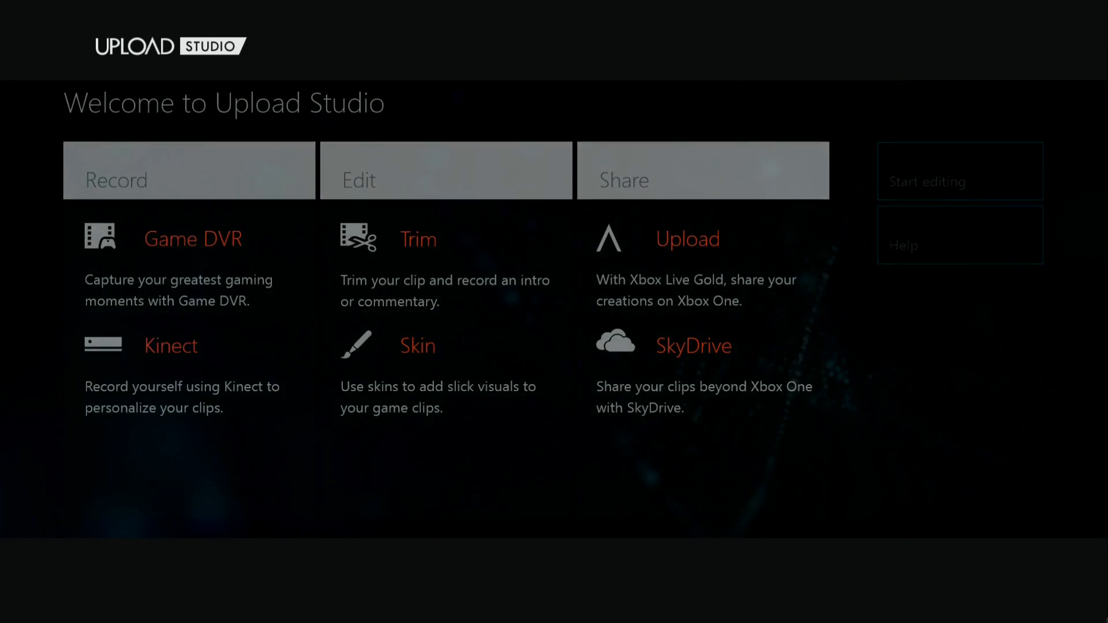
left_click(958, 170)
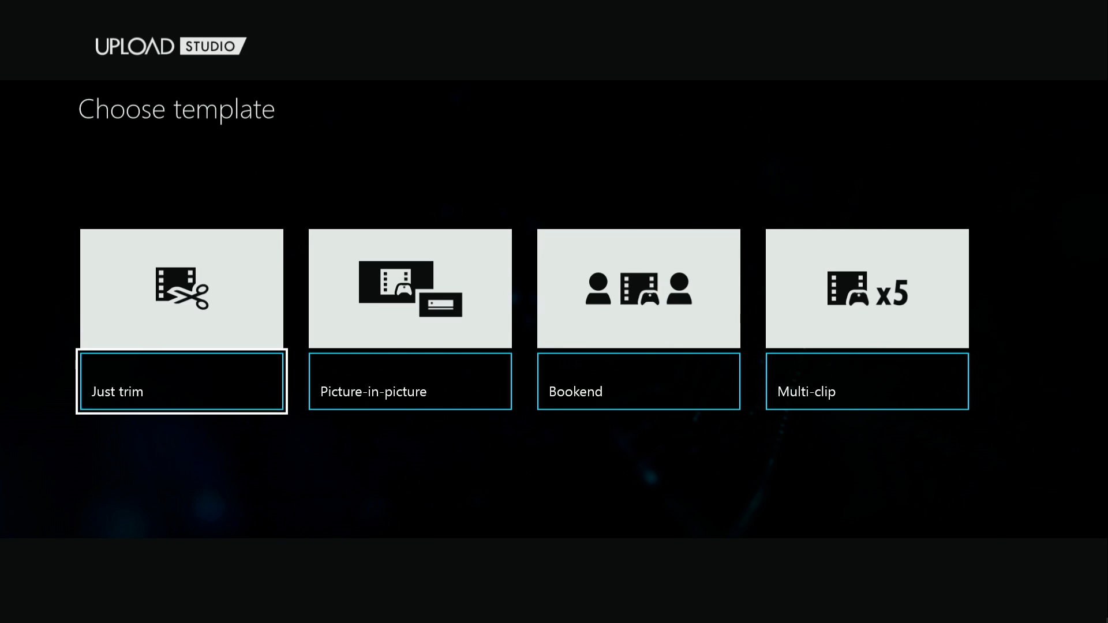
- Start a Just trim project with a 29-second Call of Duty Game DVR clip and trim it to 00:08
left_click(182, 381)
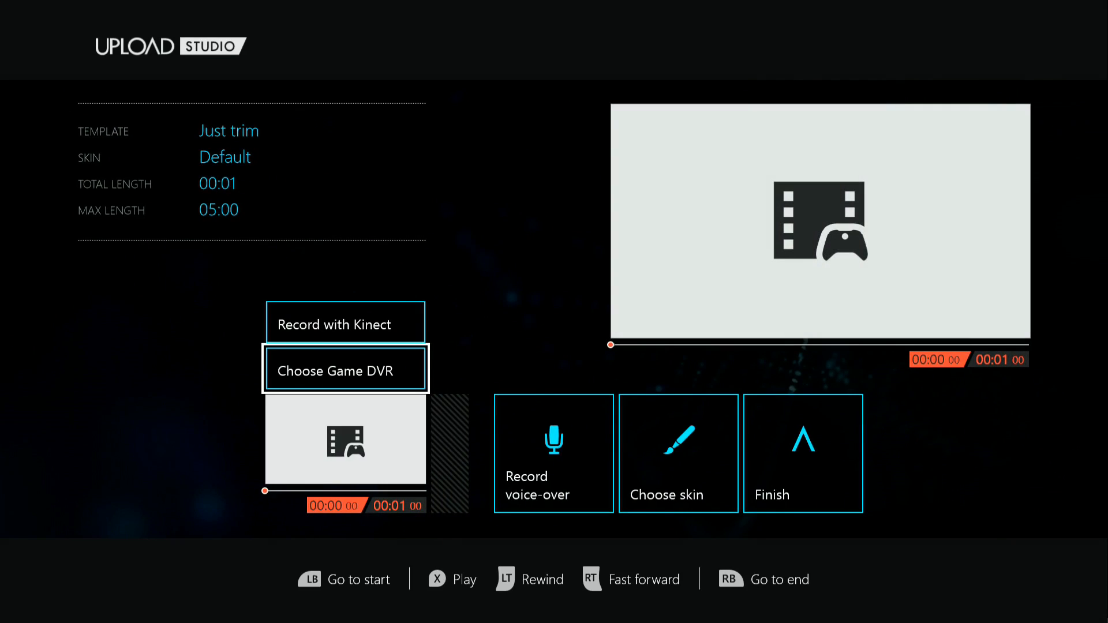
left_click(345, 371)
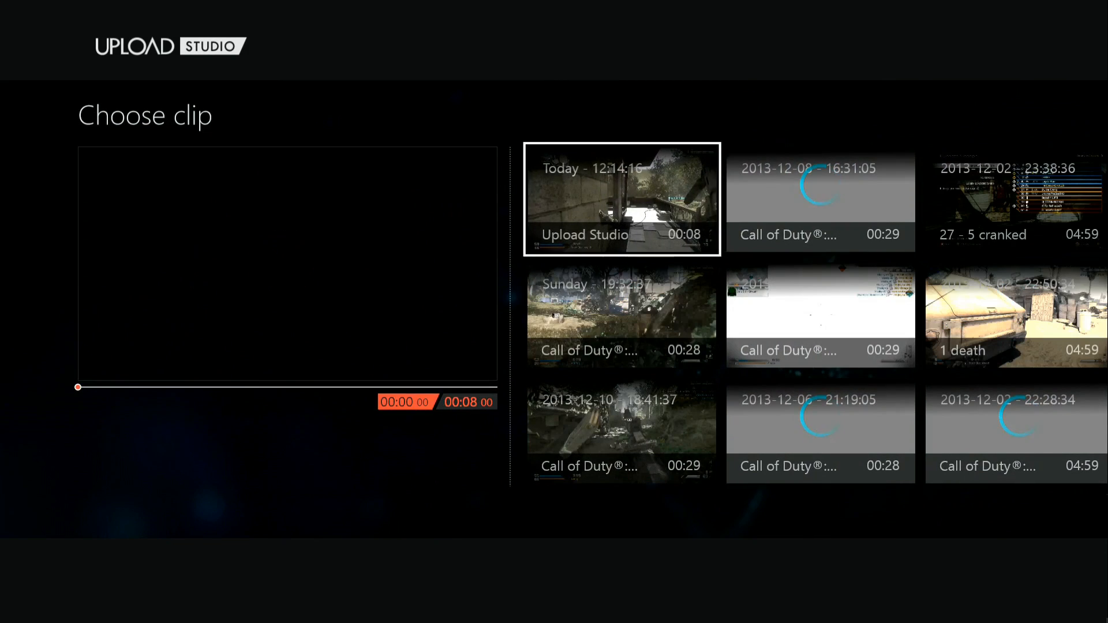
left_click(819, 199)
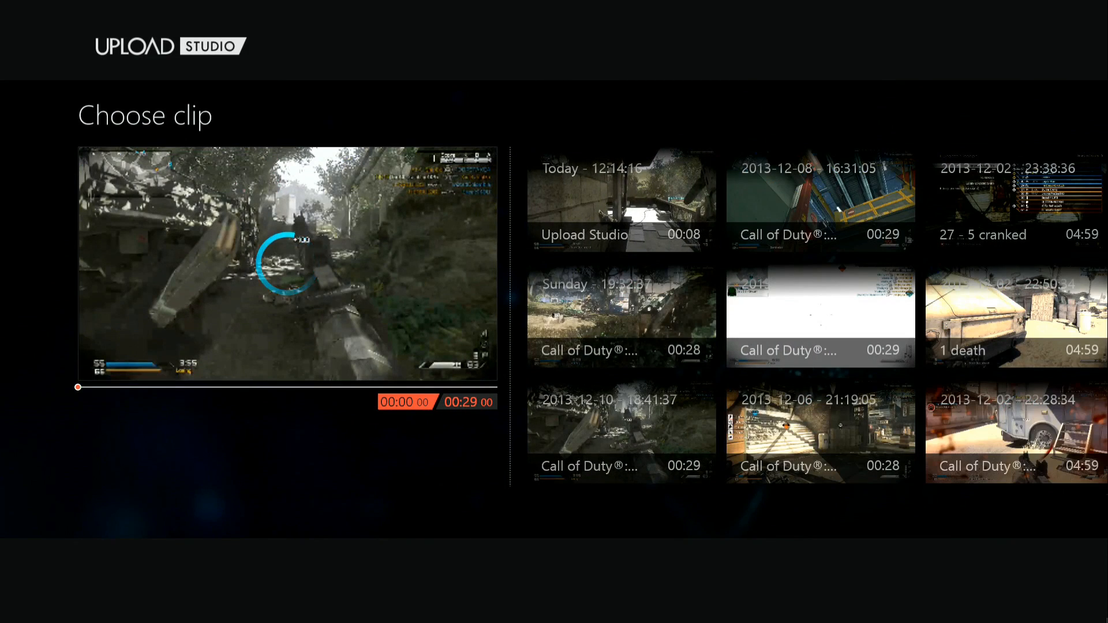
left_click(621, 200)
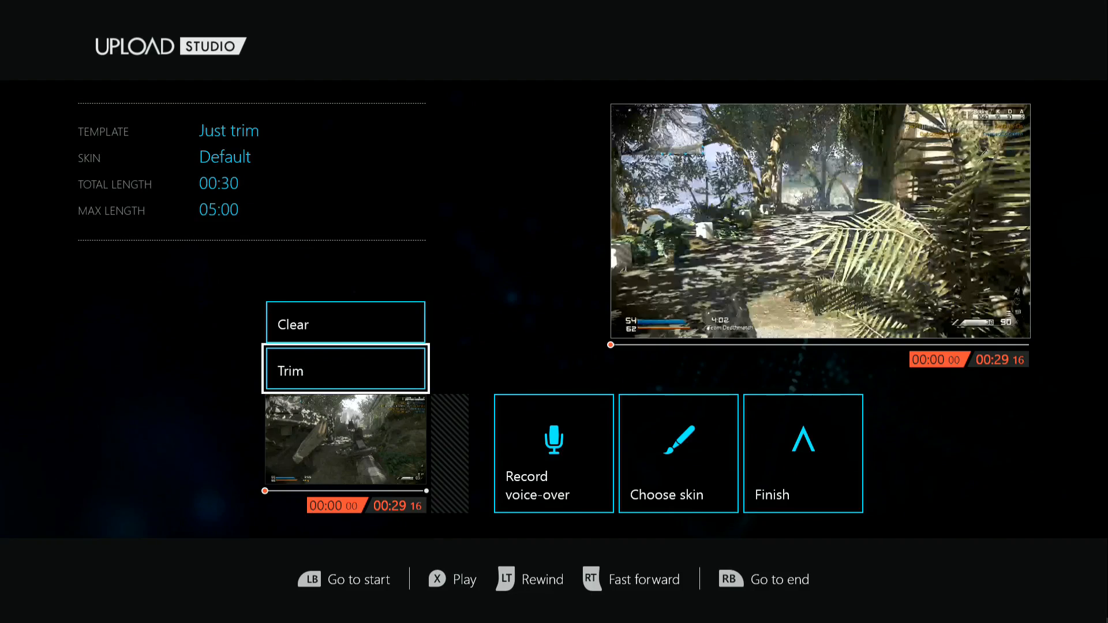
left_click(346, 370)
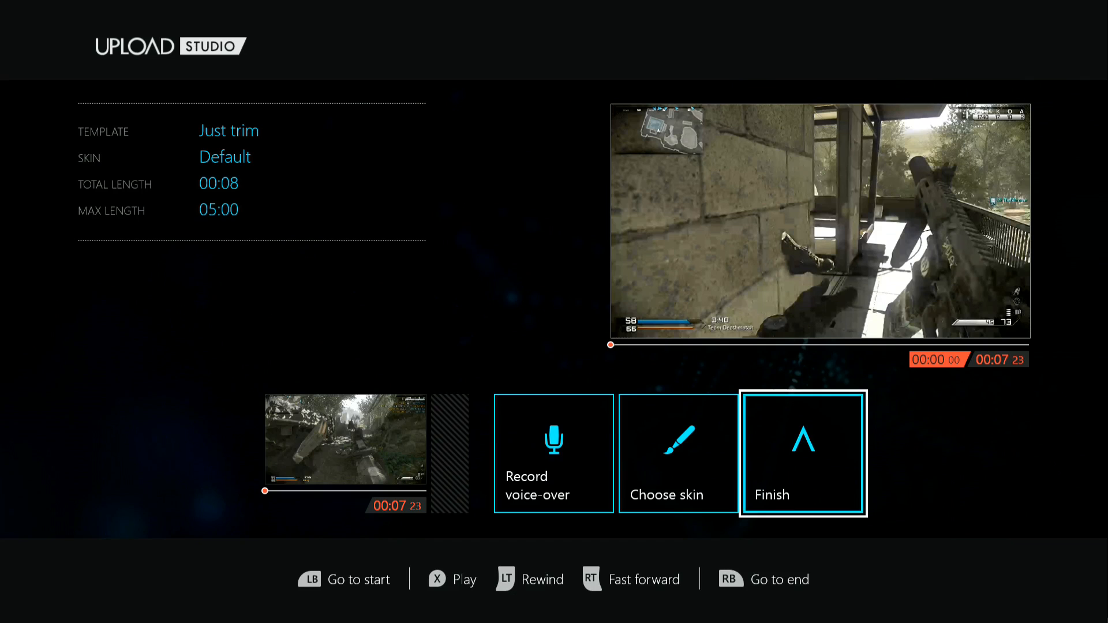
- Finish the trimmed clip, set its tag on the Name & tag screen and upload it
left_click(802, 453)
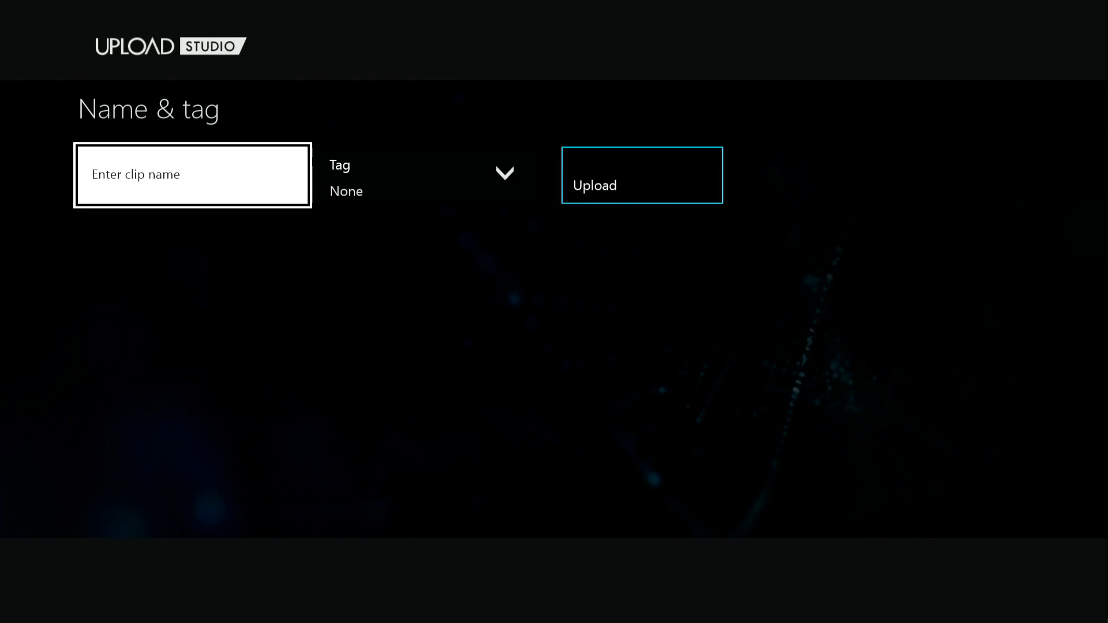
left_click(423, 175)
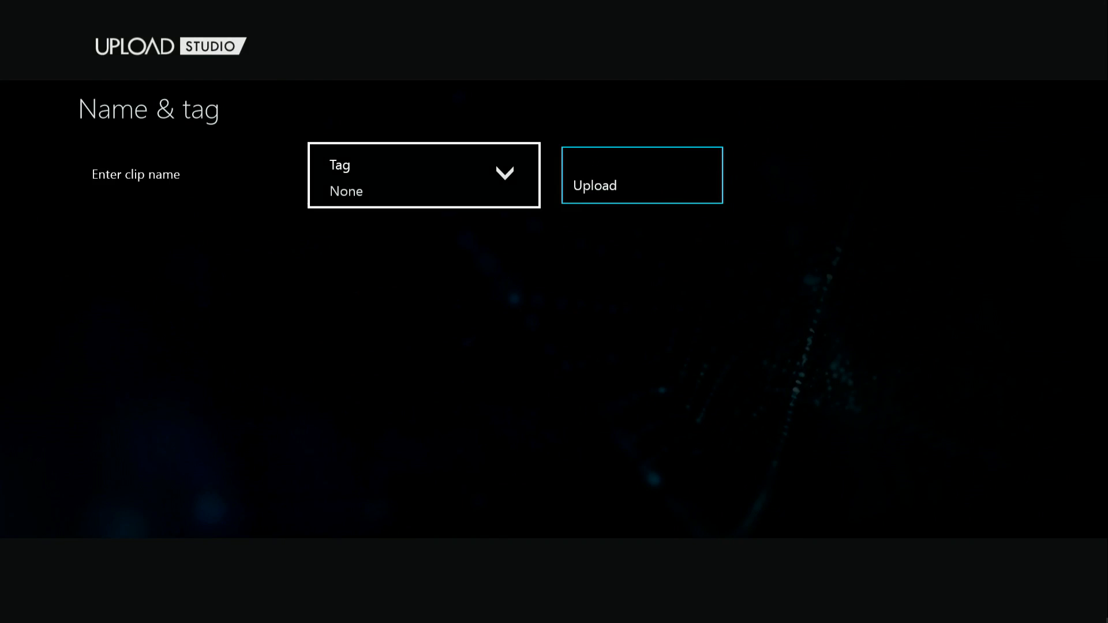
left_click(639, 174)
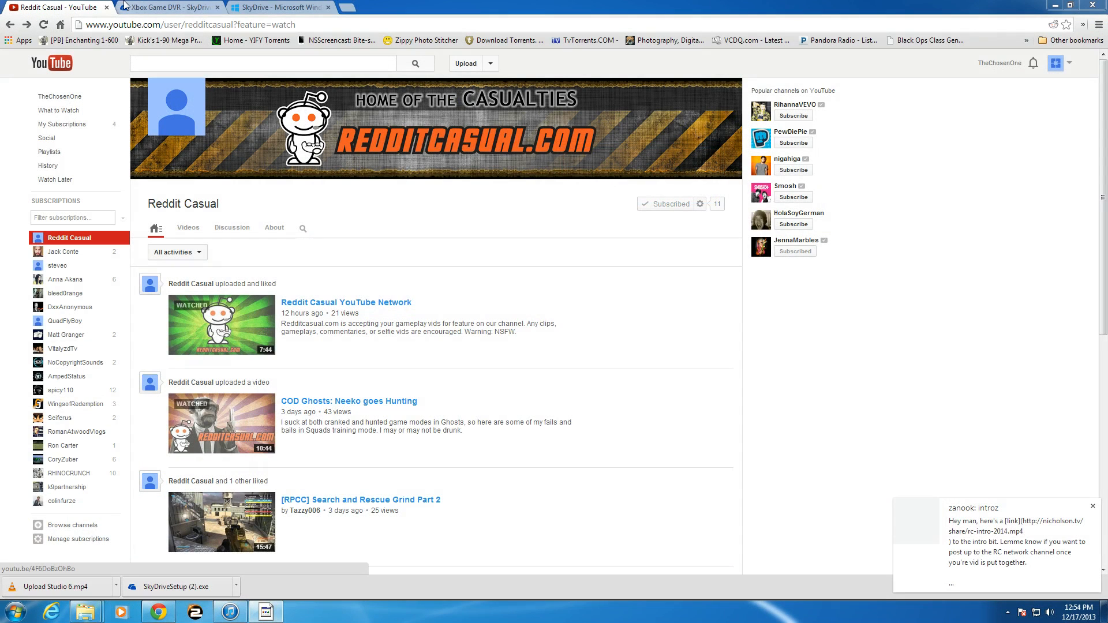
mouse_move(135, 7)
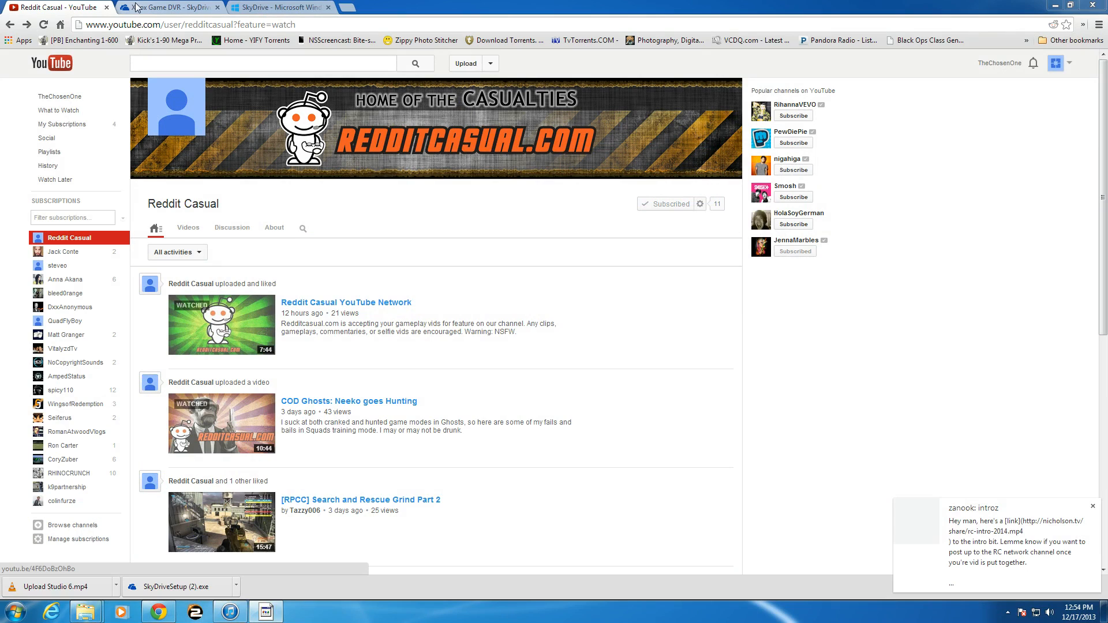
mouse_move(387, 212)
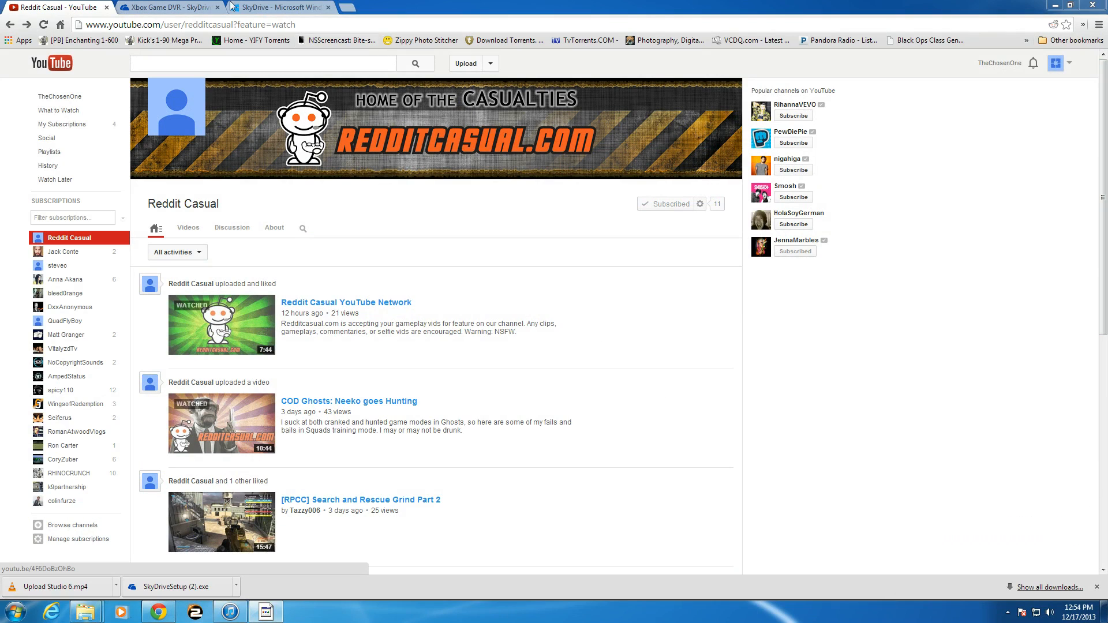
- Show the SkyDrive Xbox Game DVR folder and bring up options for the newest clip
left_click(168, 6)
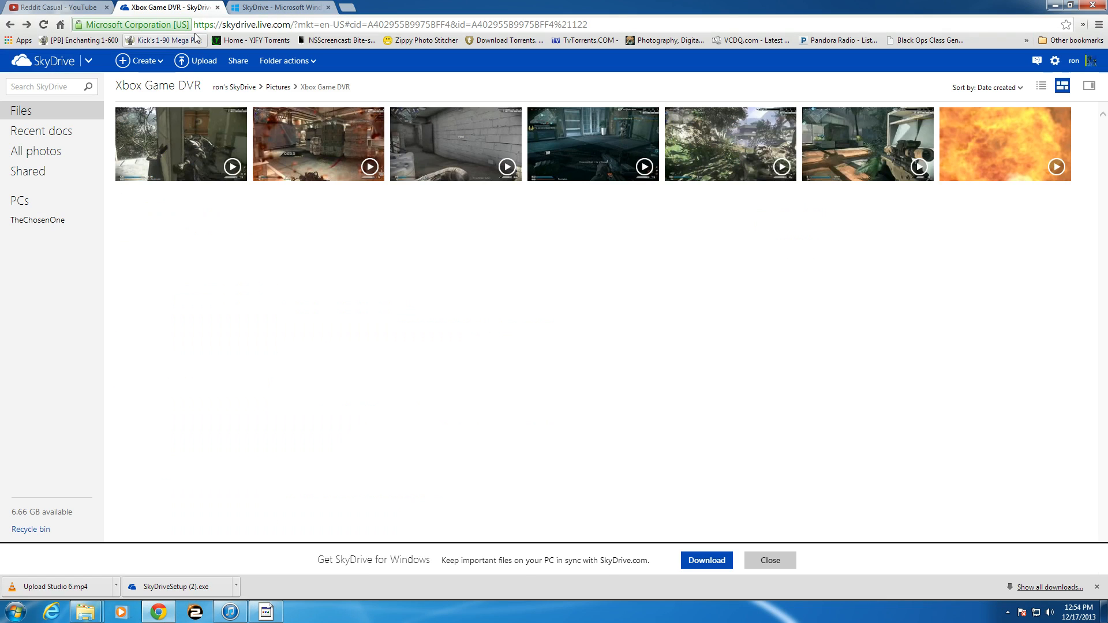
mouse_move(249, 226)
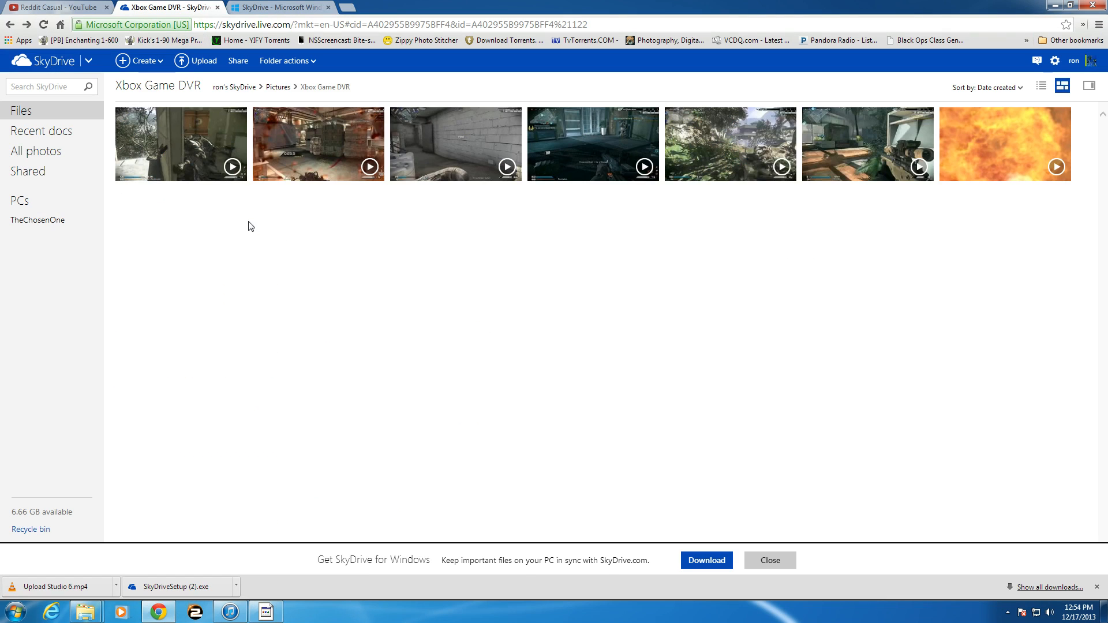
mouse_move(203, 81)
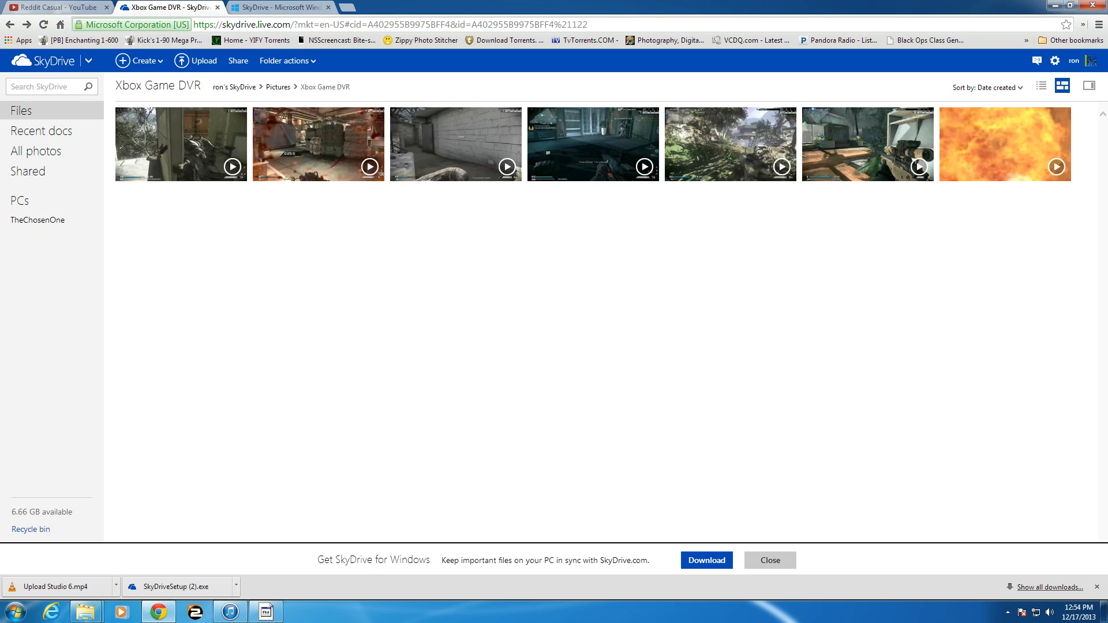
mouse_move(220, 138)
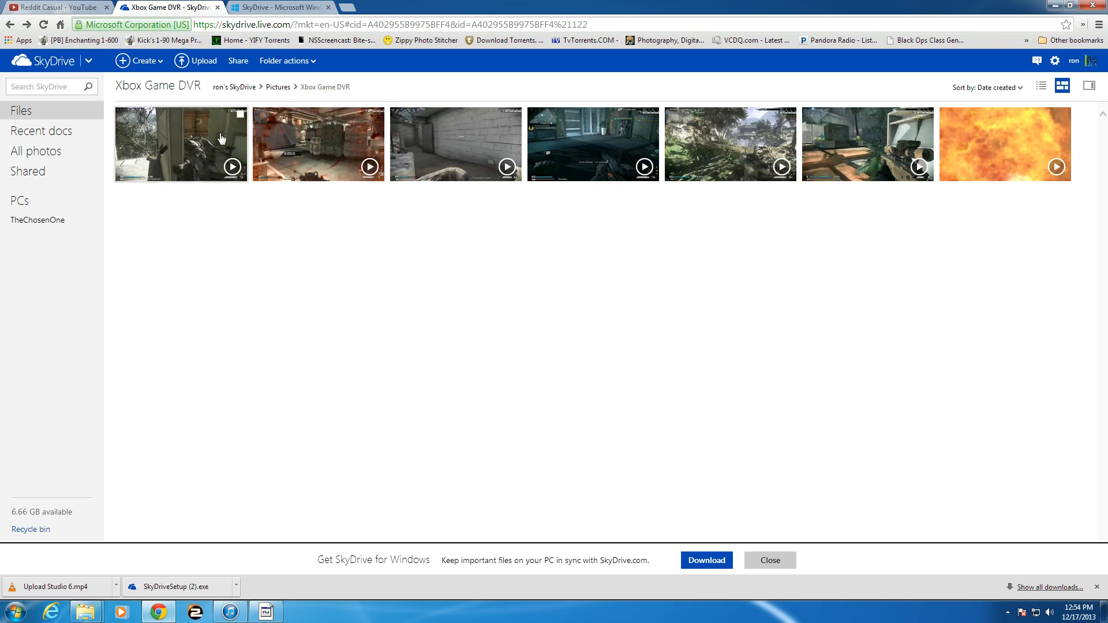
mouse_move(247, 205)
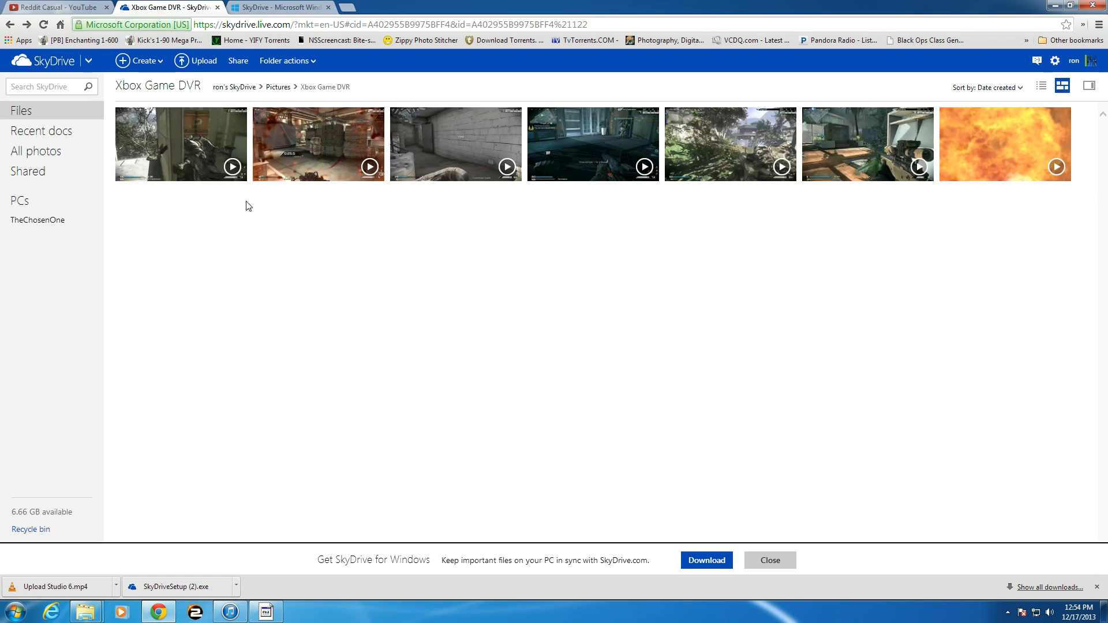
mouse_move(161, 158)
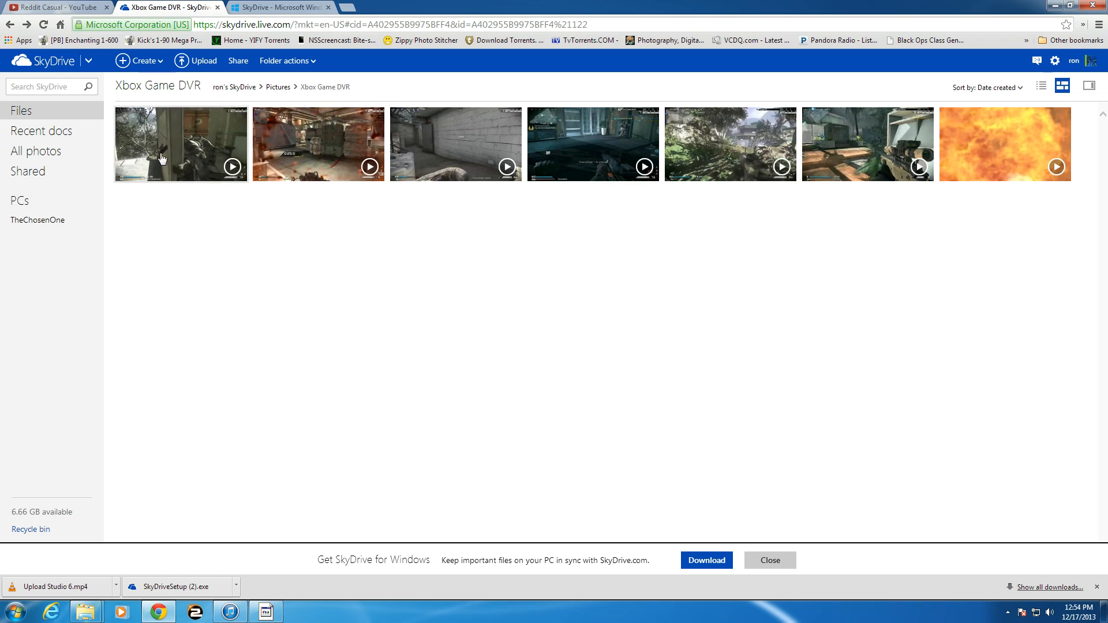
right_click(180, 144)
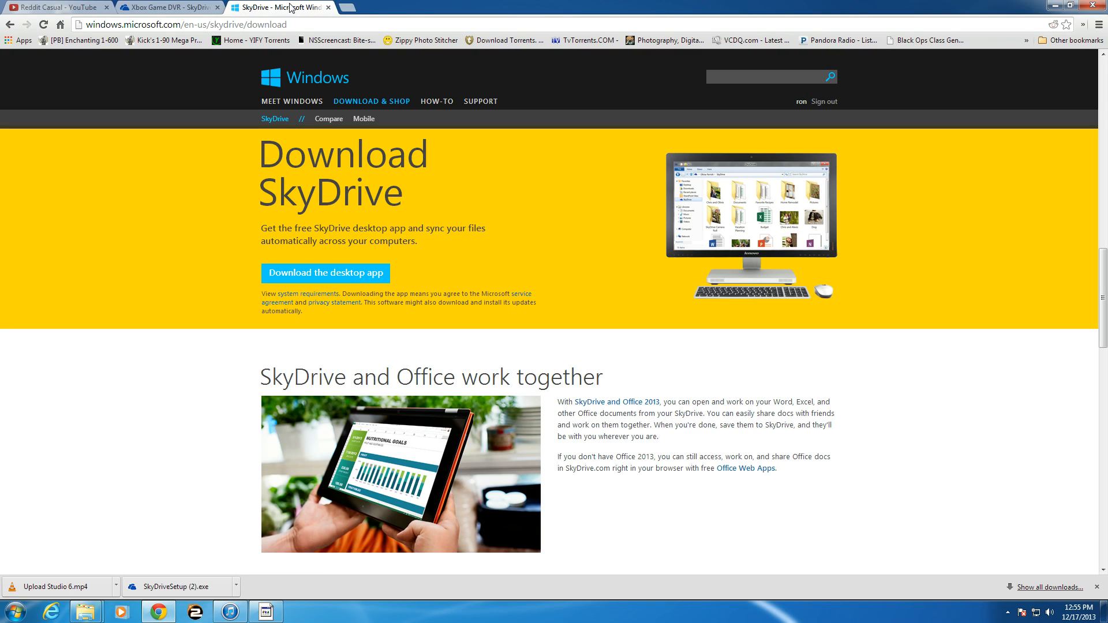
mouse_move(290, 6)
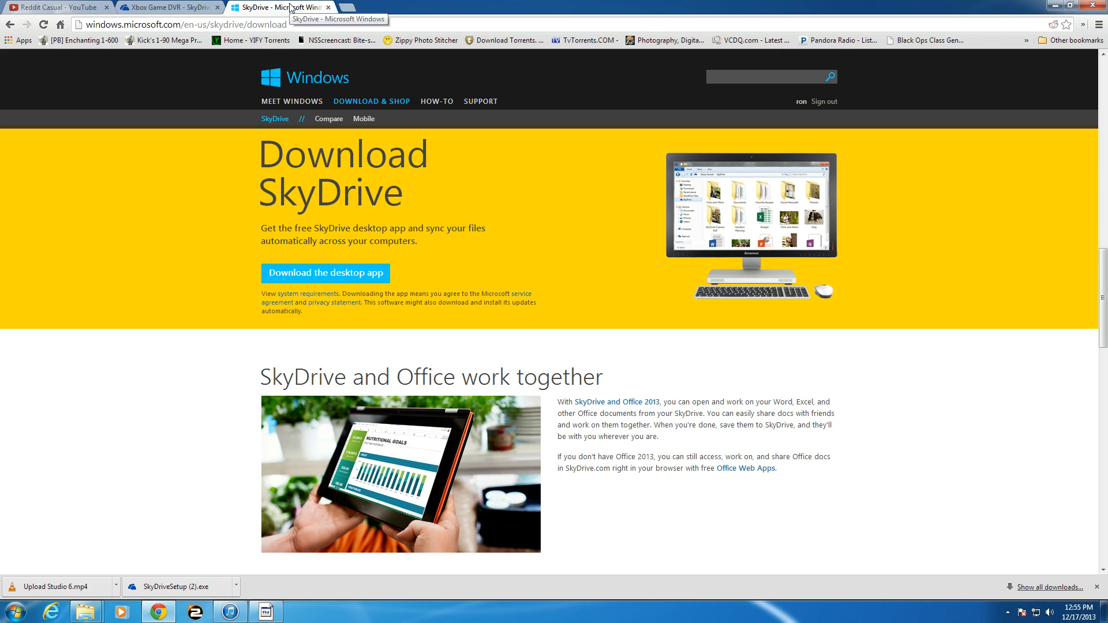
mouse_move(220, 189)
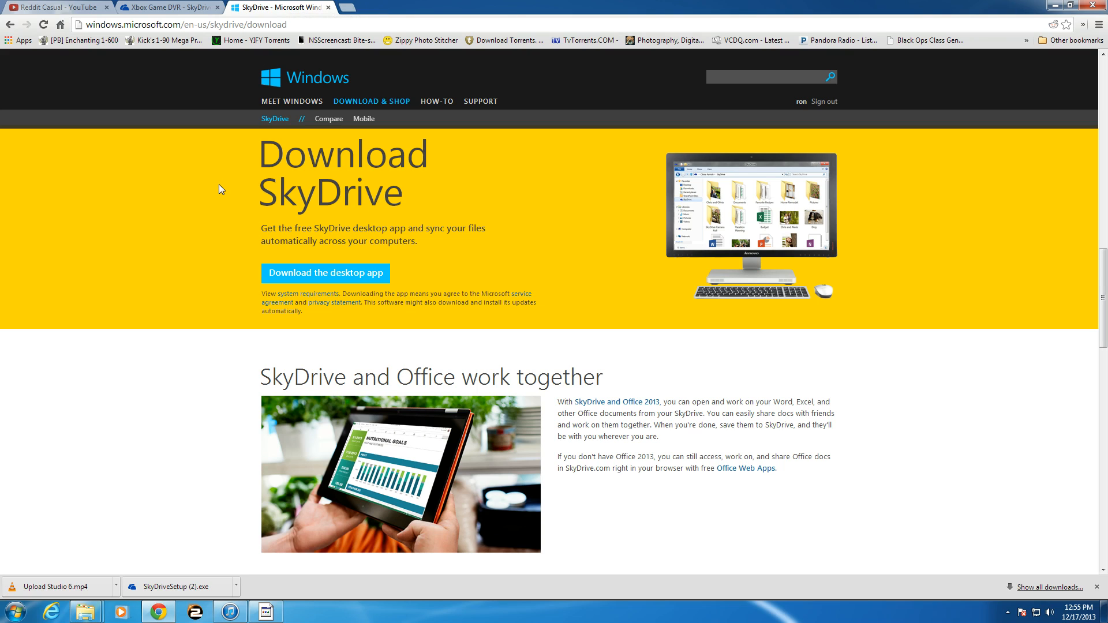
mouse_move(325, 273)
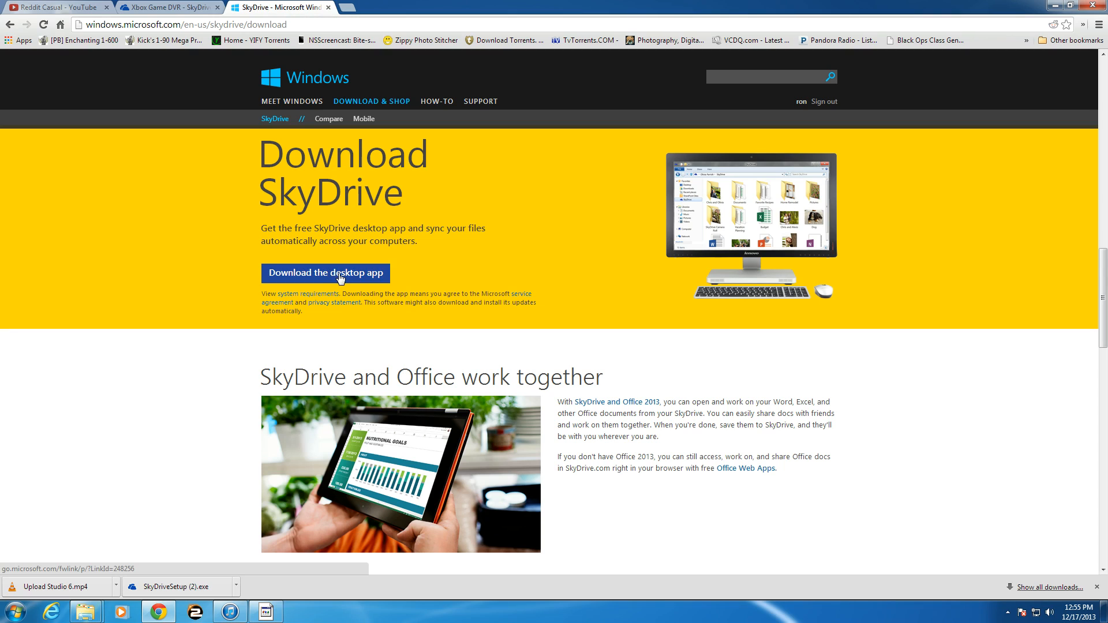
mouse_move(356, 284)
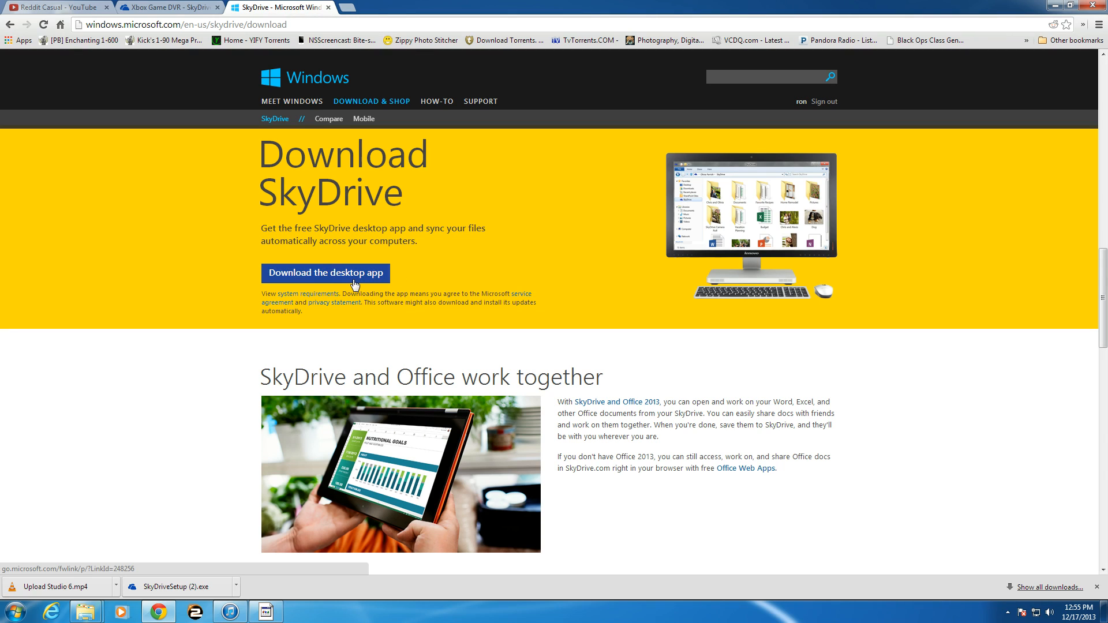
mouse_move(424, 279)
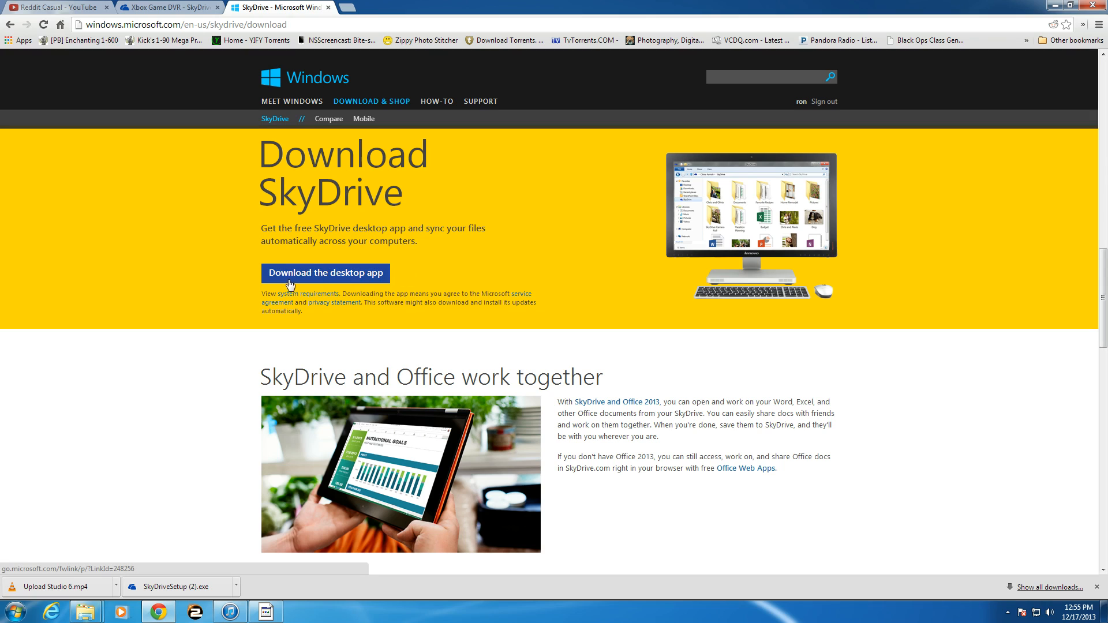
mouse_move(306, 281)
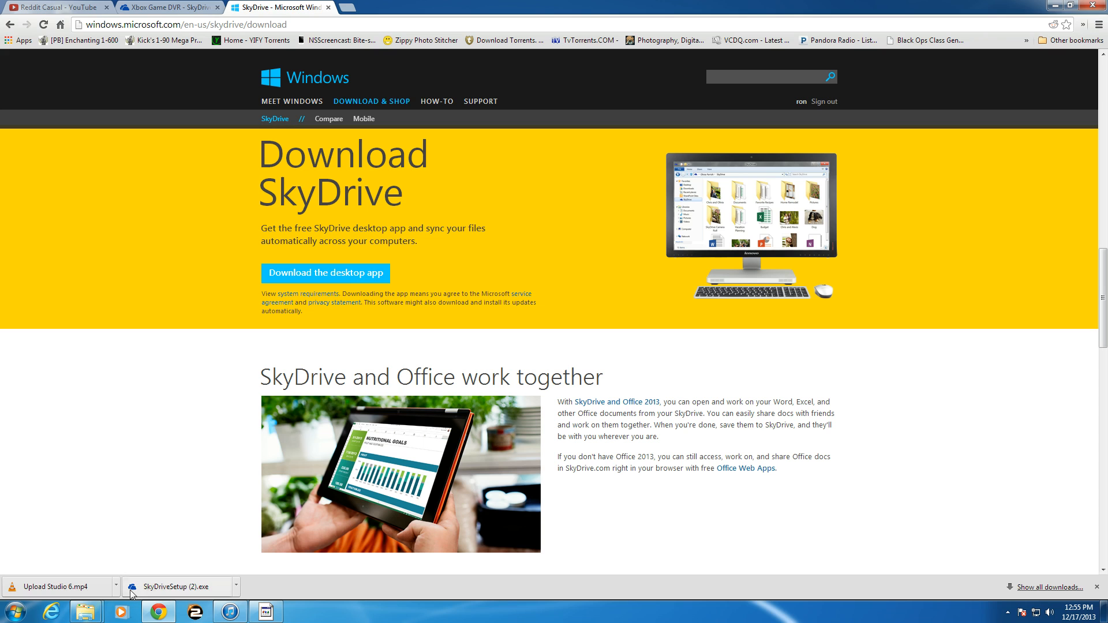
mouse_move(84, 612)
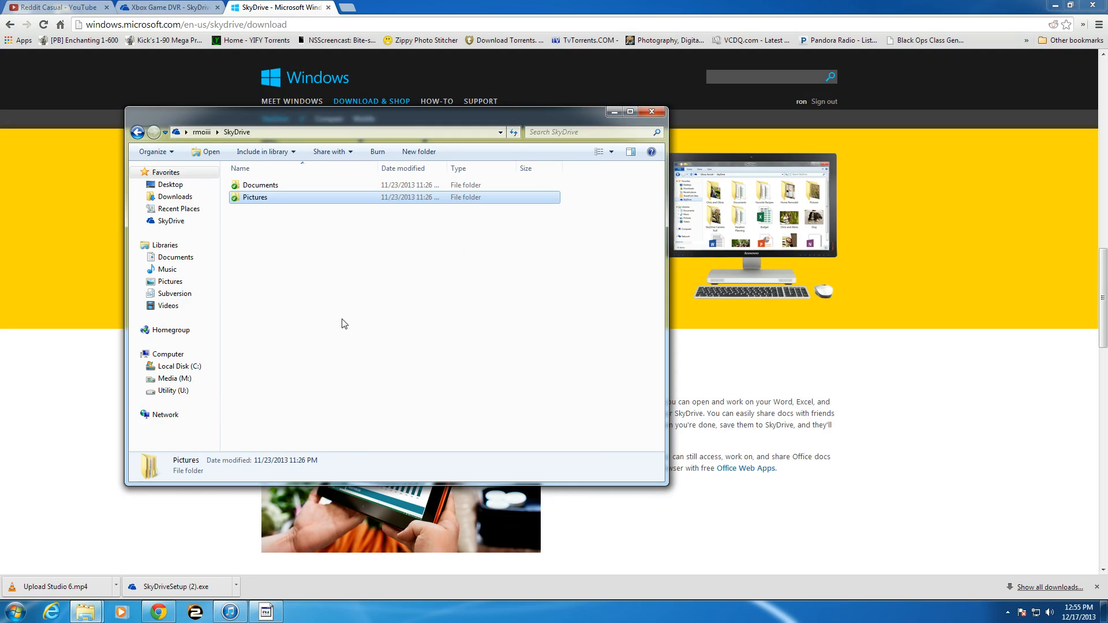
mouse_move(308, 229)
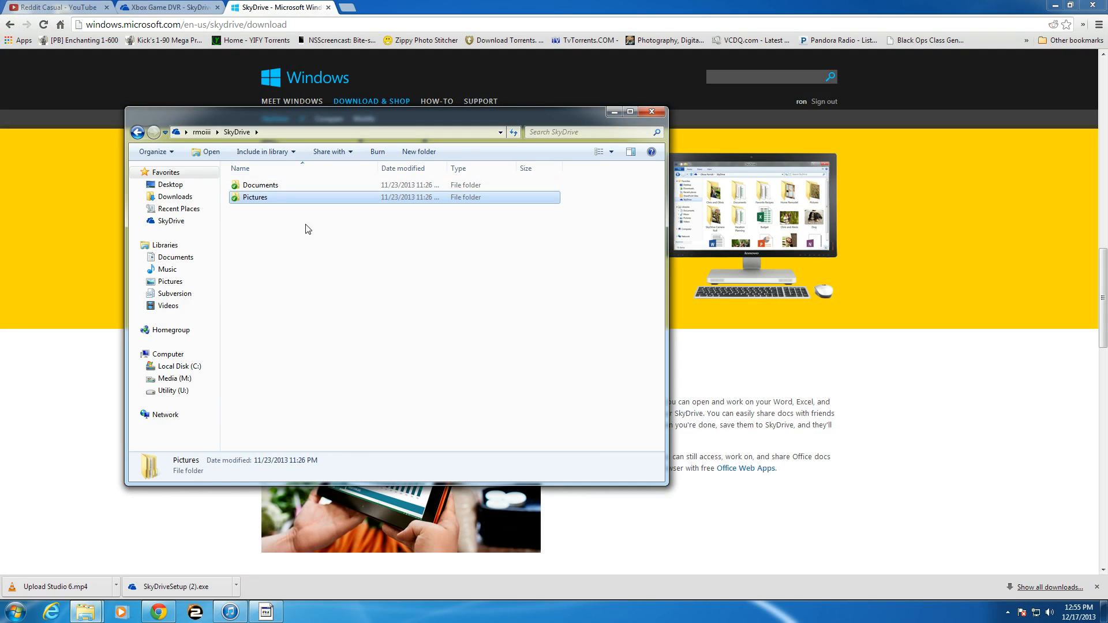
mouse_move(256, 198)
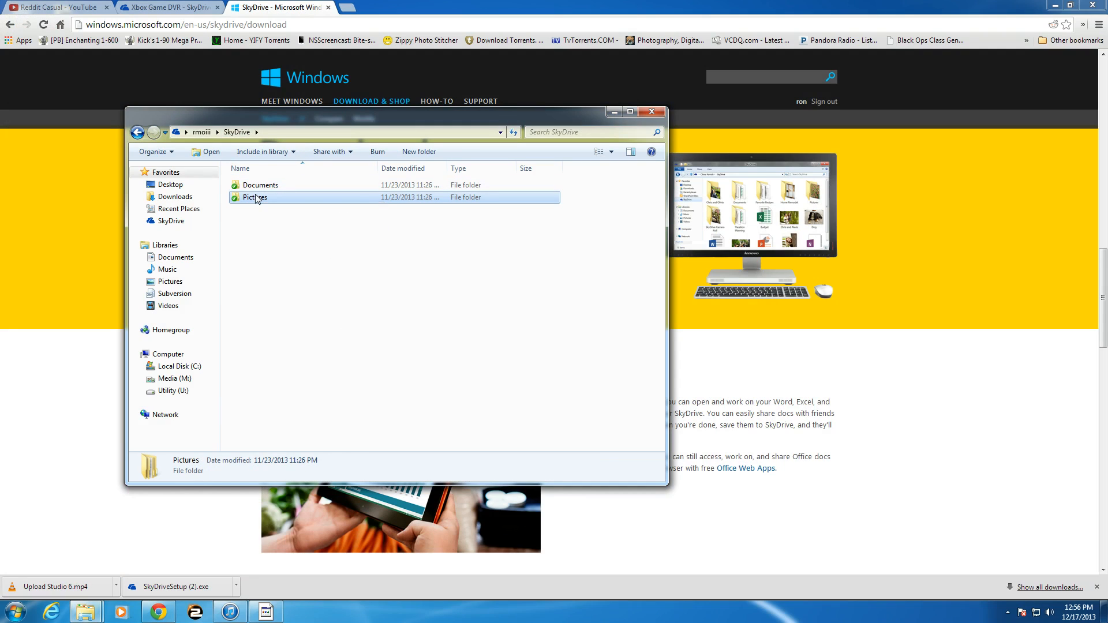
mouse_move(254, 198)
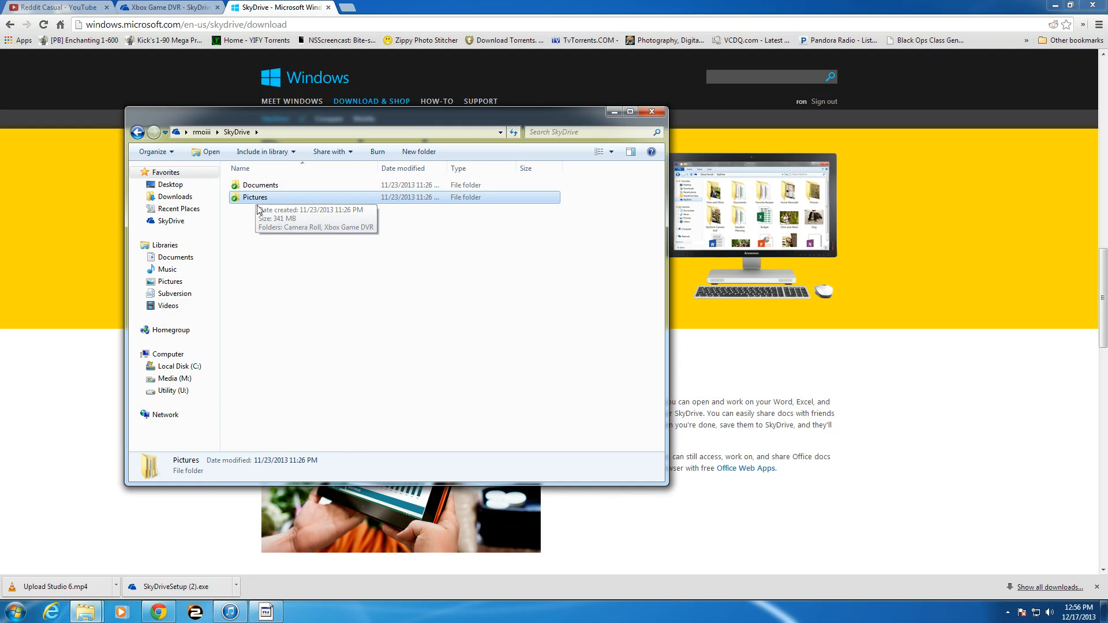
mouse_move(253, 202)
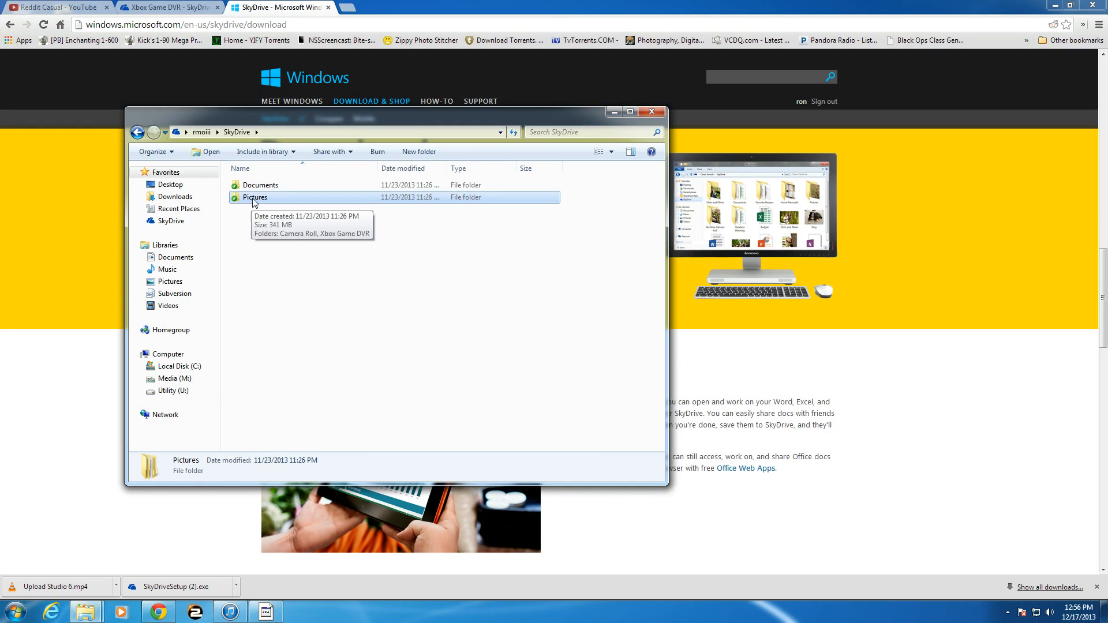
- Browse SkyDrive's Pictures to the Xbox Game DVR folder and open Upload Studio 6.mp4
double_click(254, 198)
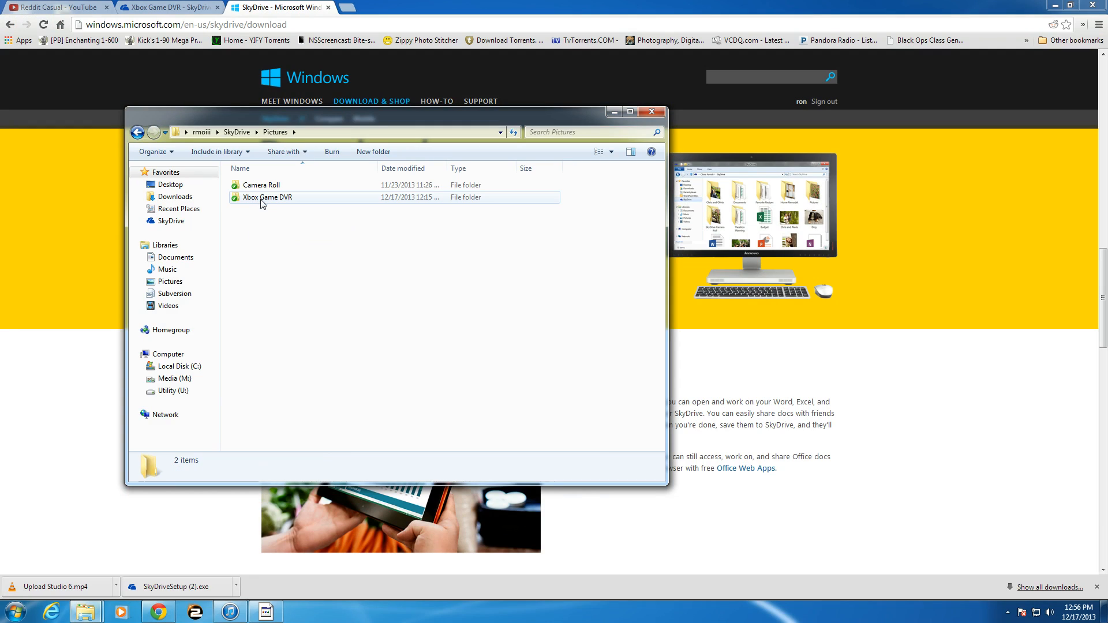
double_click(265, 197)
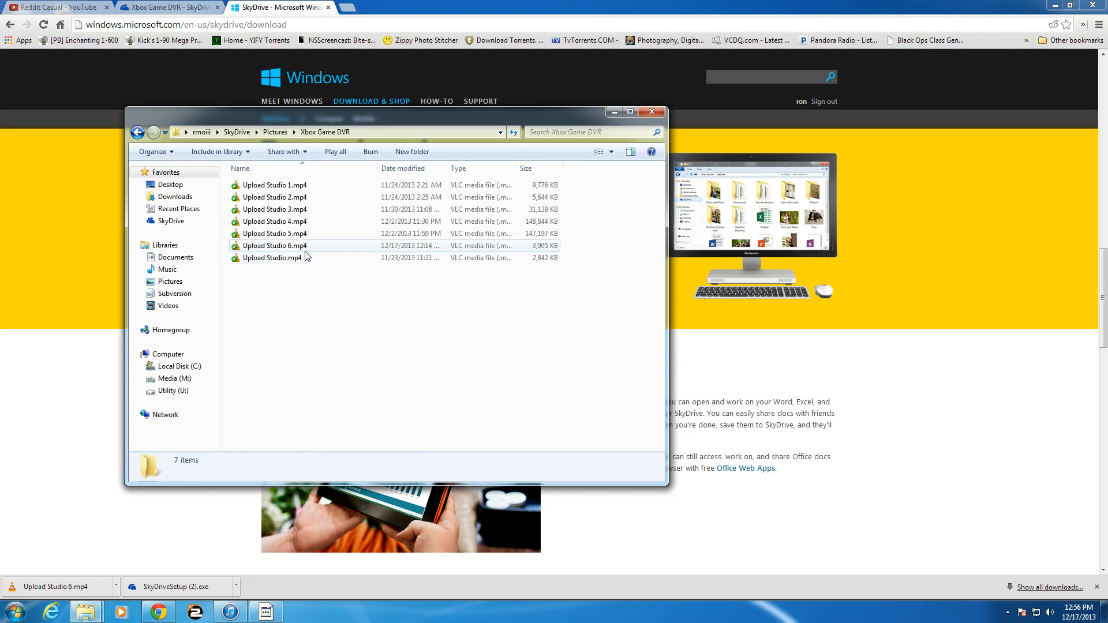
double_click(274, 246)
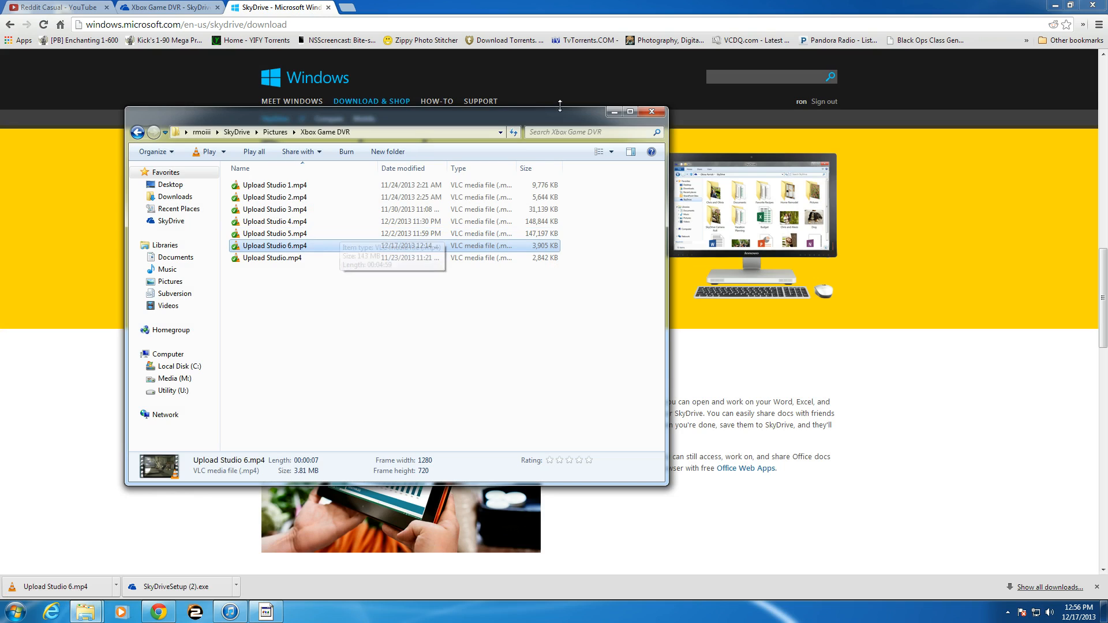
mouse_move(567, 120)
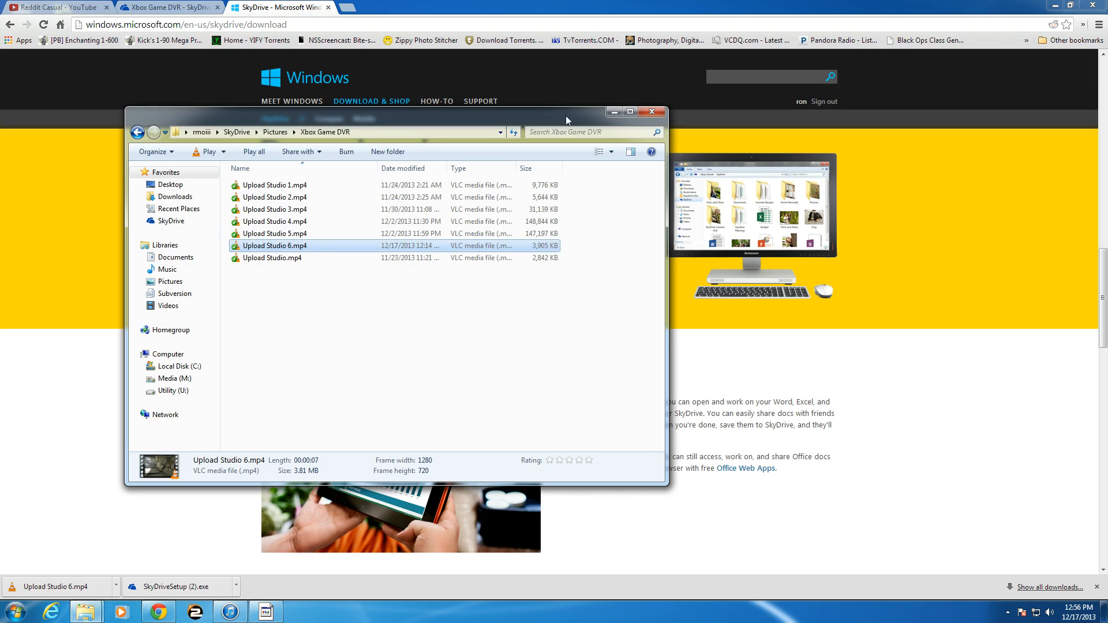
- Close the local SkyDrive folder window, leaving the SkyDrive download page showing
left_click(649, 111)
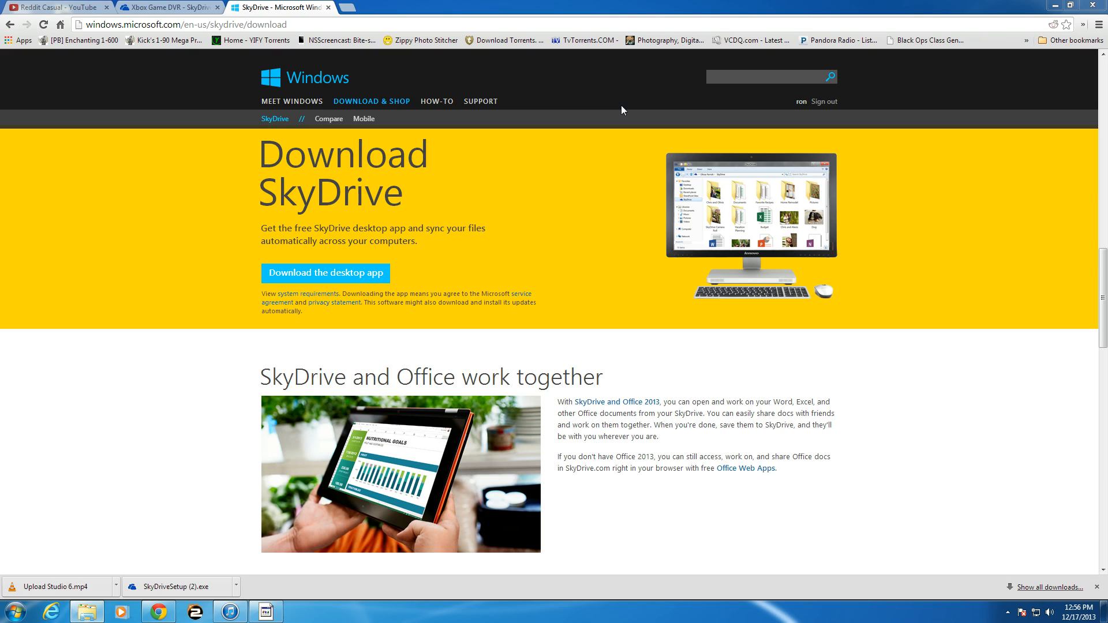
mouse_move(730, 67)
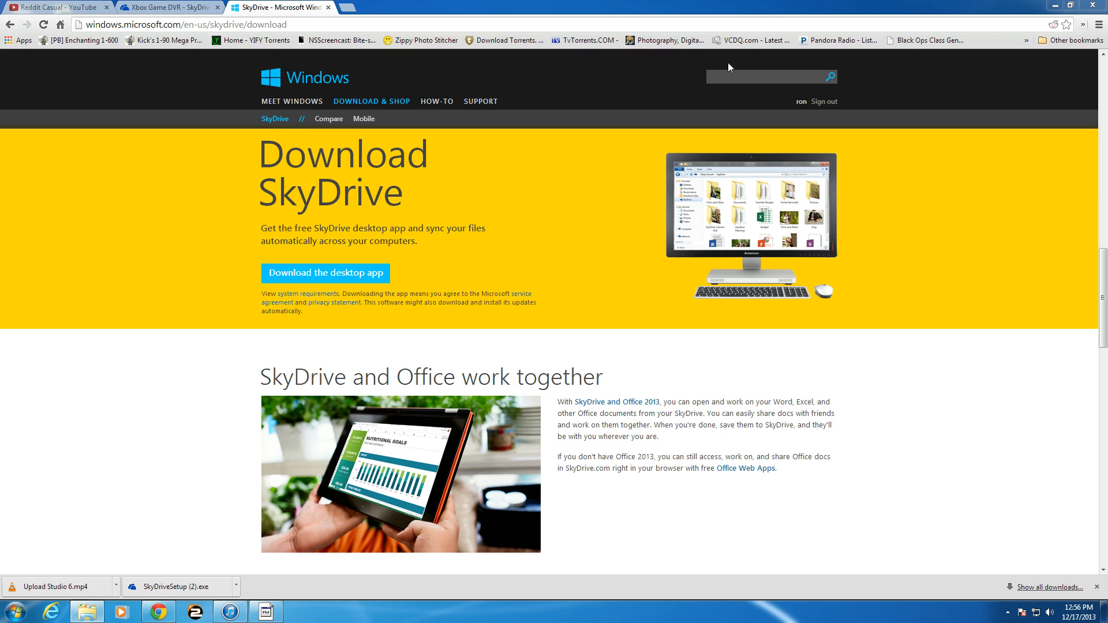